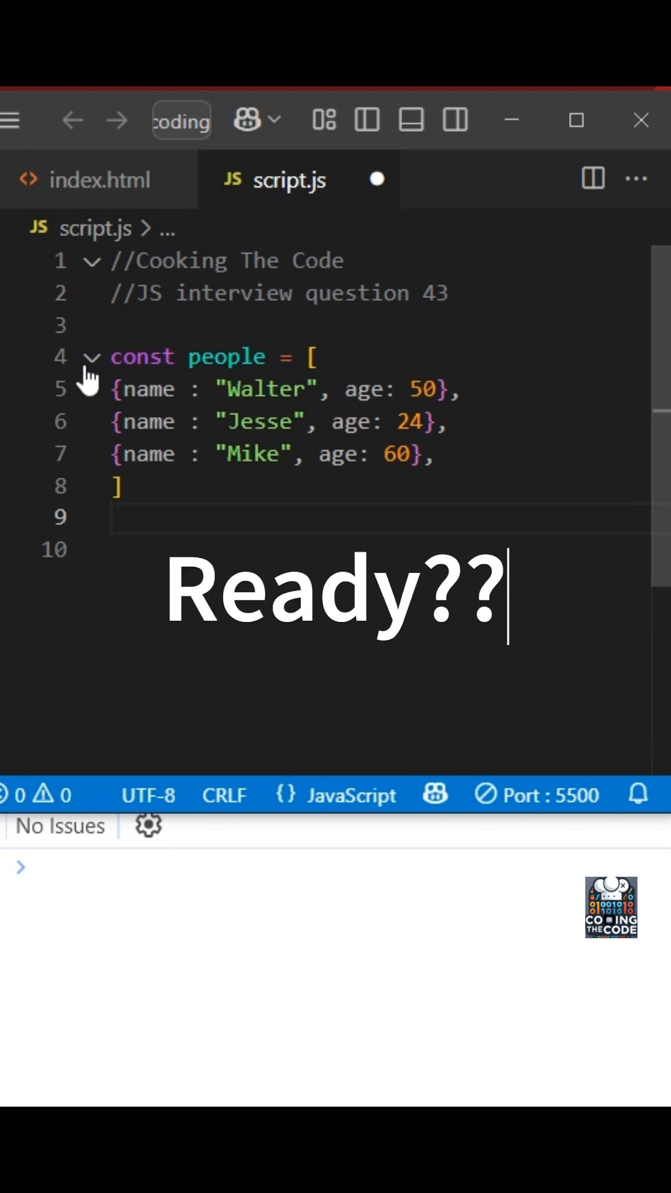
Step: Write the filter call people.filter(curr => curr.age > 40); keeping only ages over 40
type("p")
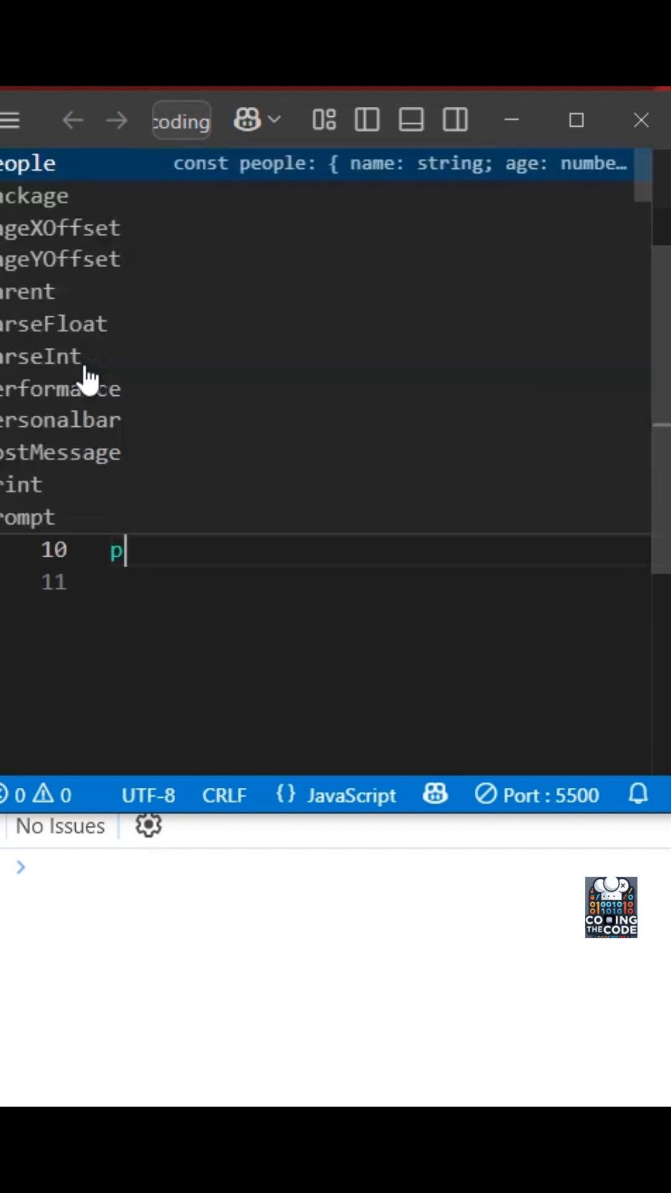
type("eople.filter(curr =")
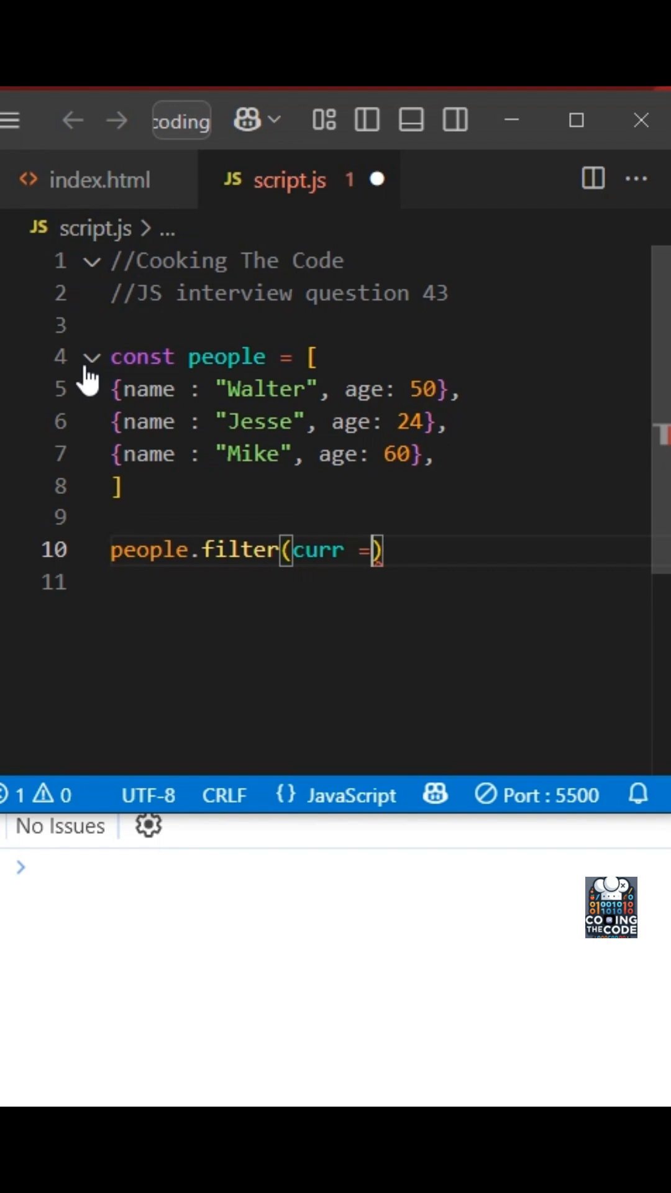
type(">")
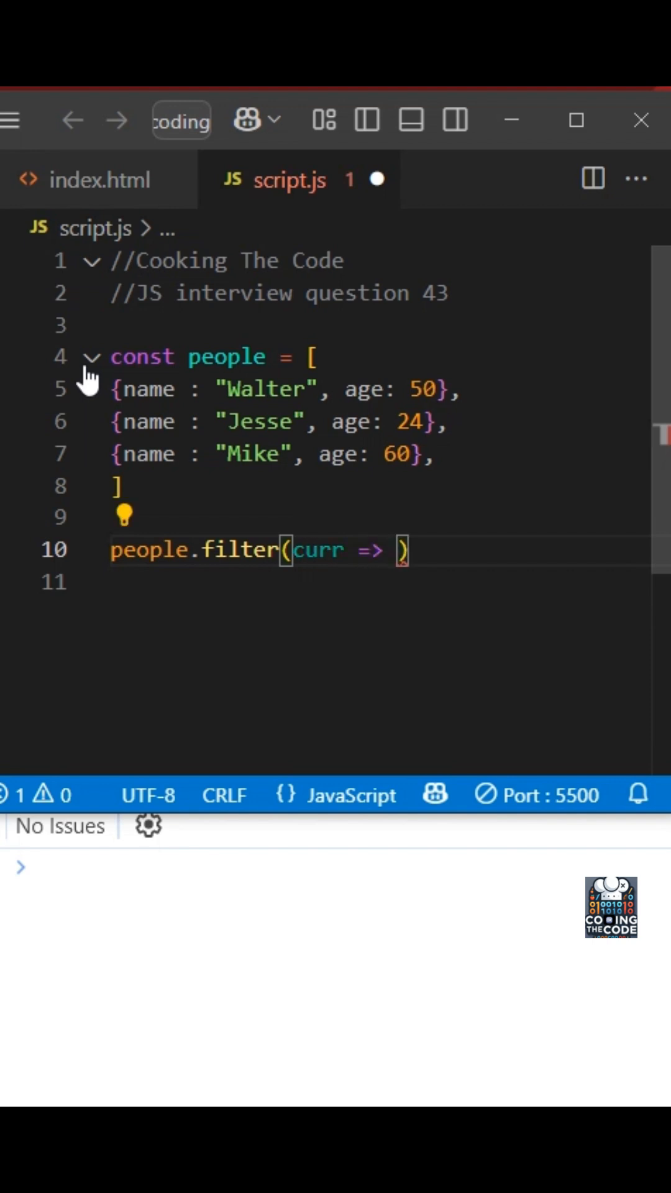
type("curr")
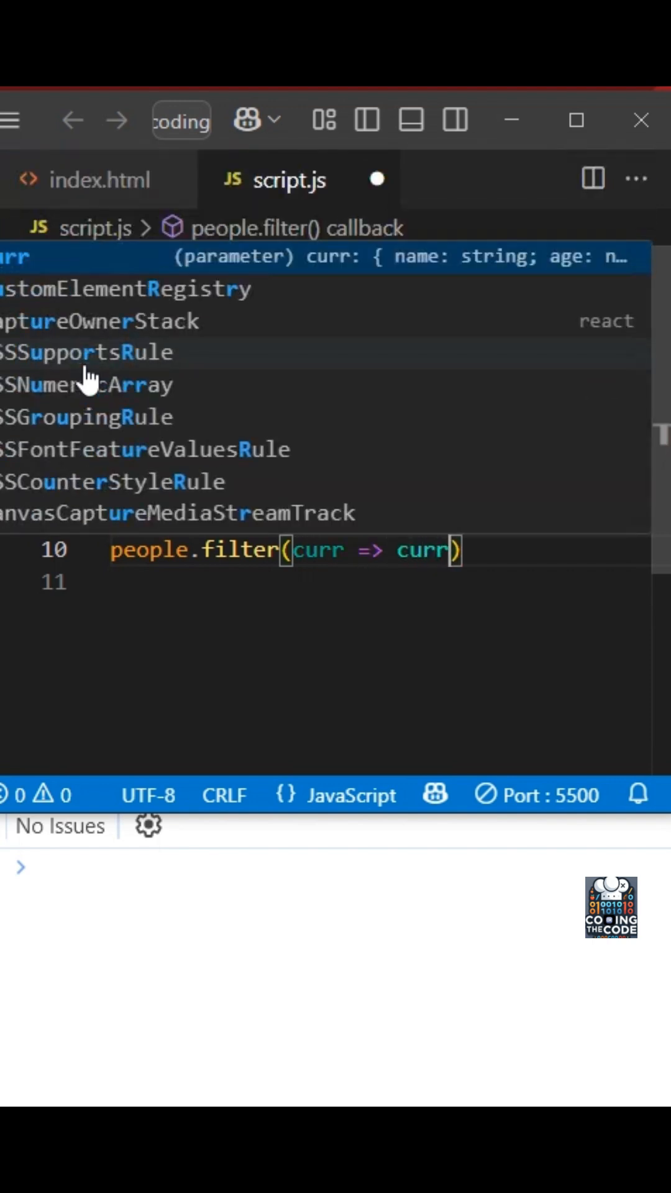
type(".age")
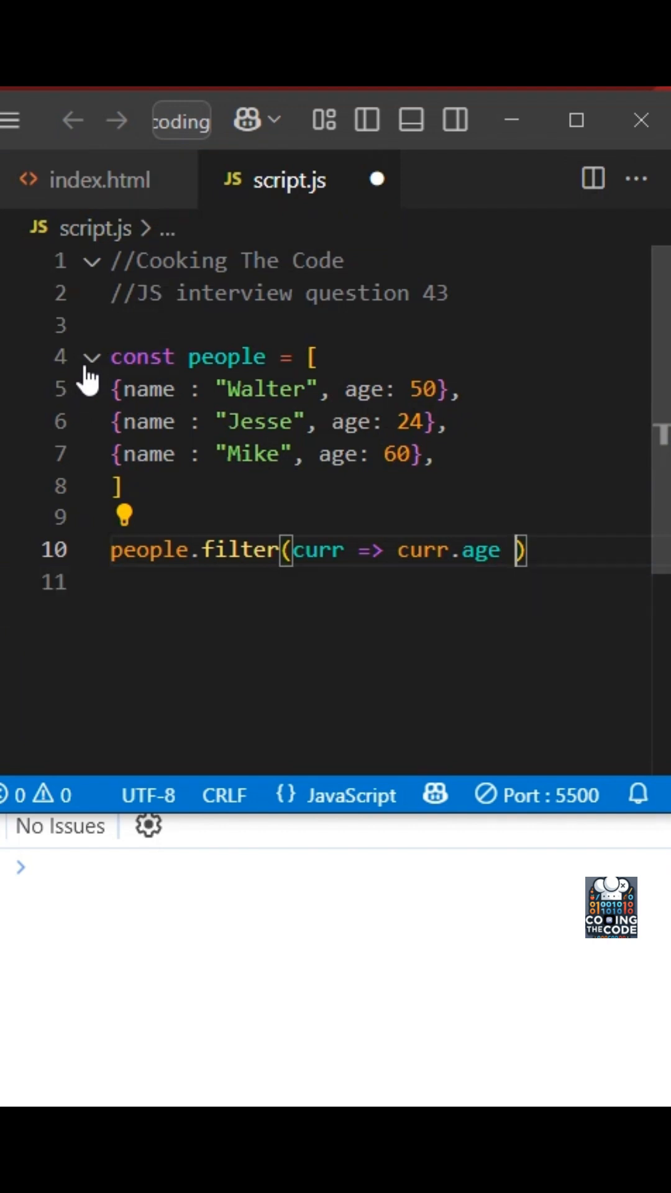
type("> 40")
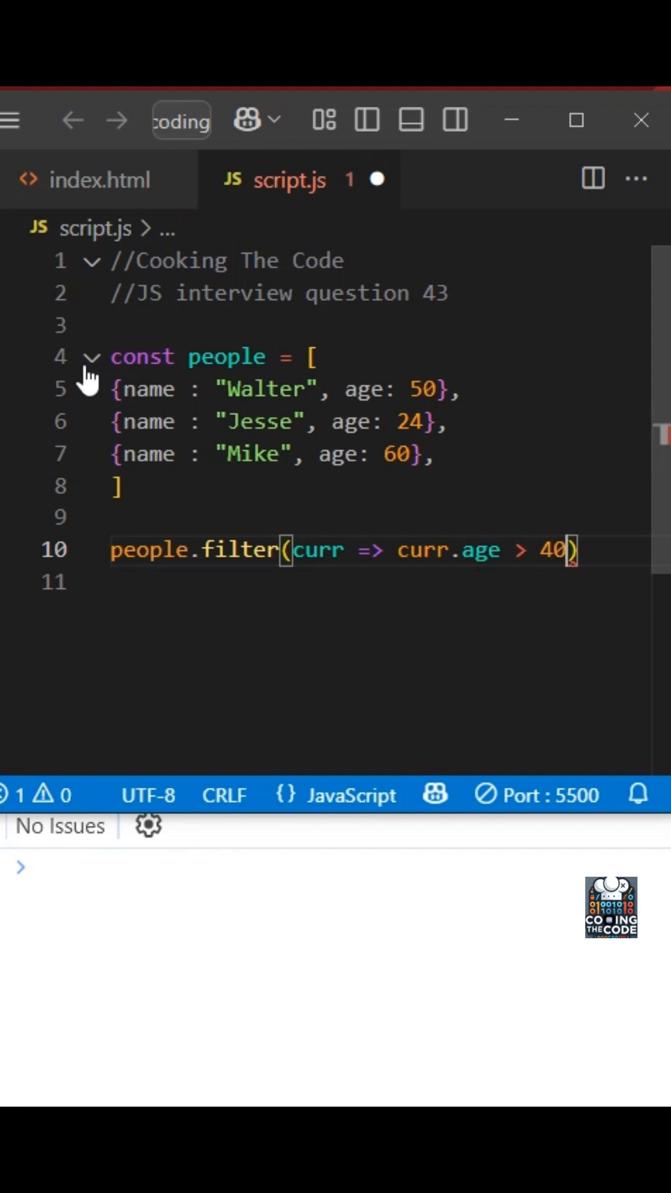
type(";")
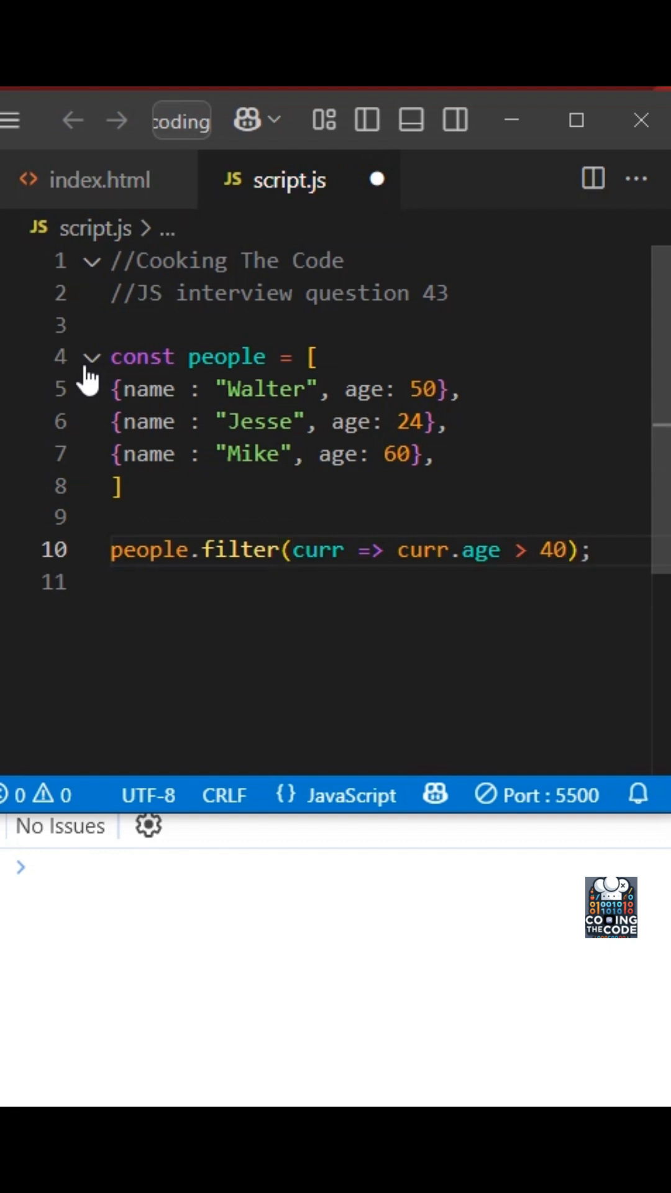
Step: Assign the filtered result to a new constant filteredArr and begin the next line
type("const")
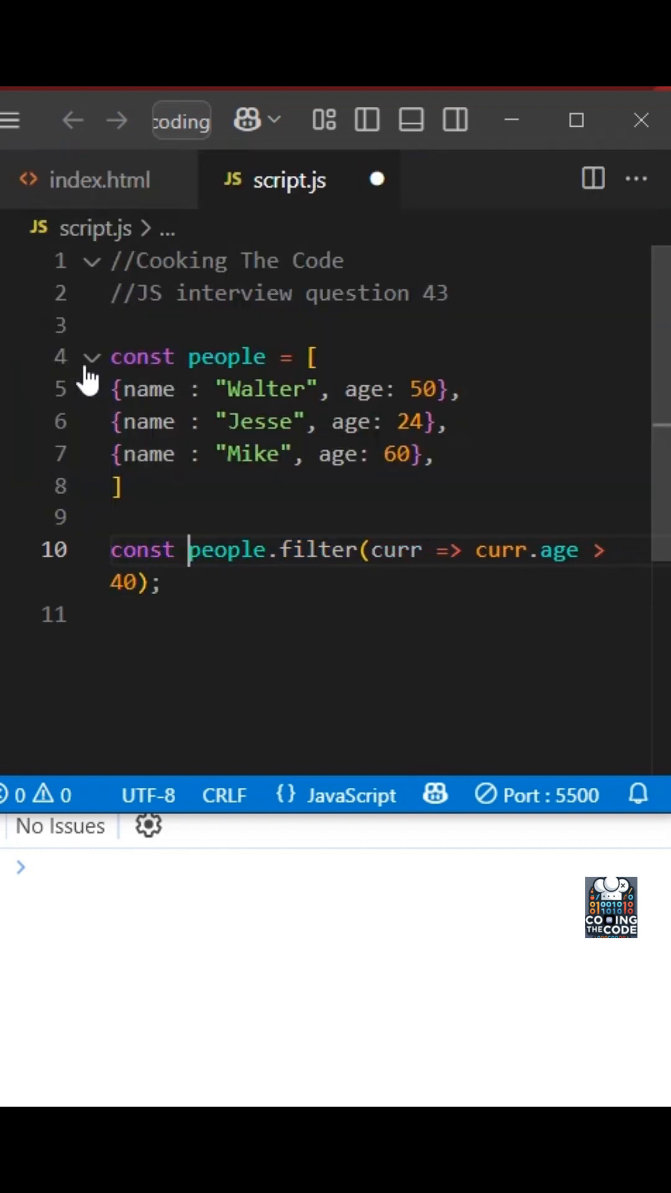
type("filteredArr =")
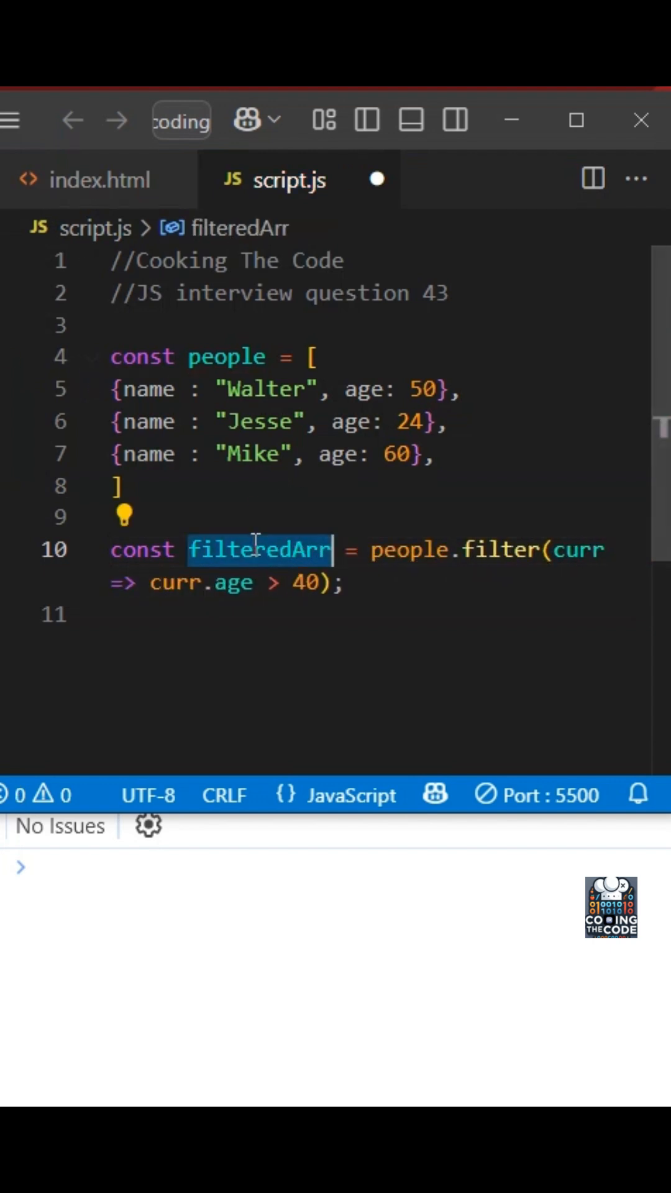
type("on")
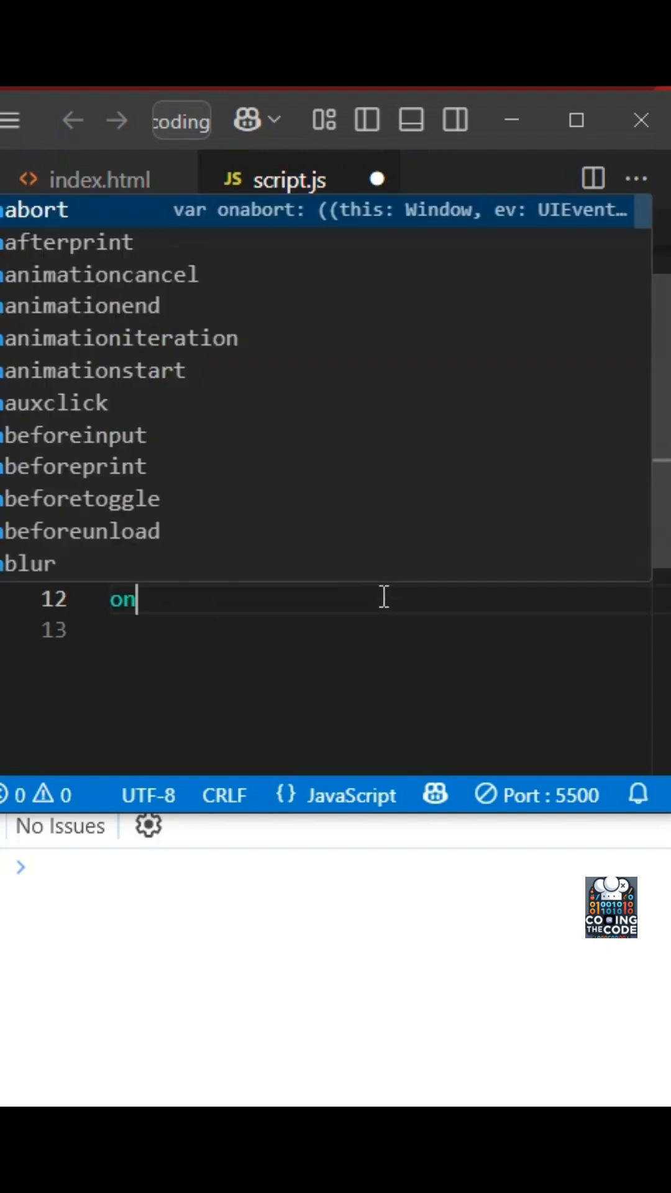
Step: Add console.log(filteredArr), save, and expand the logged array showing Walter and Mike
type("console.log(")
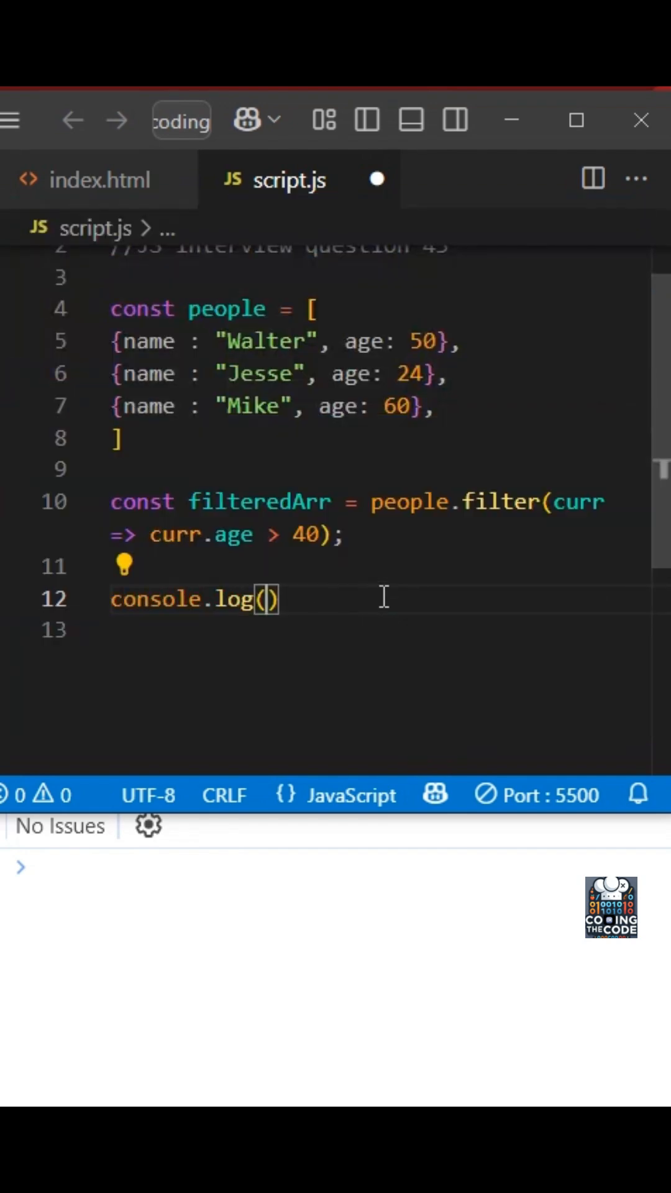
type("filteredArr")
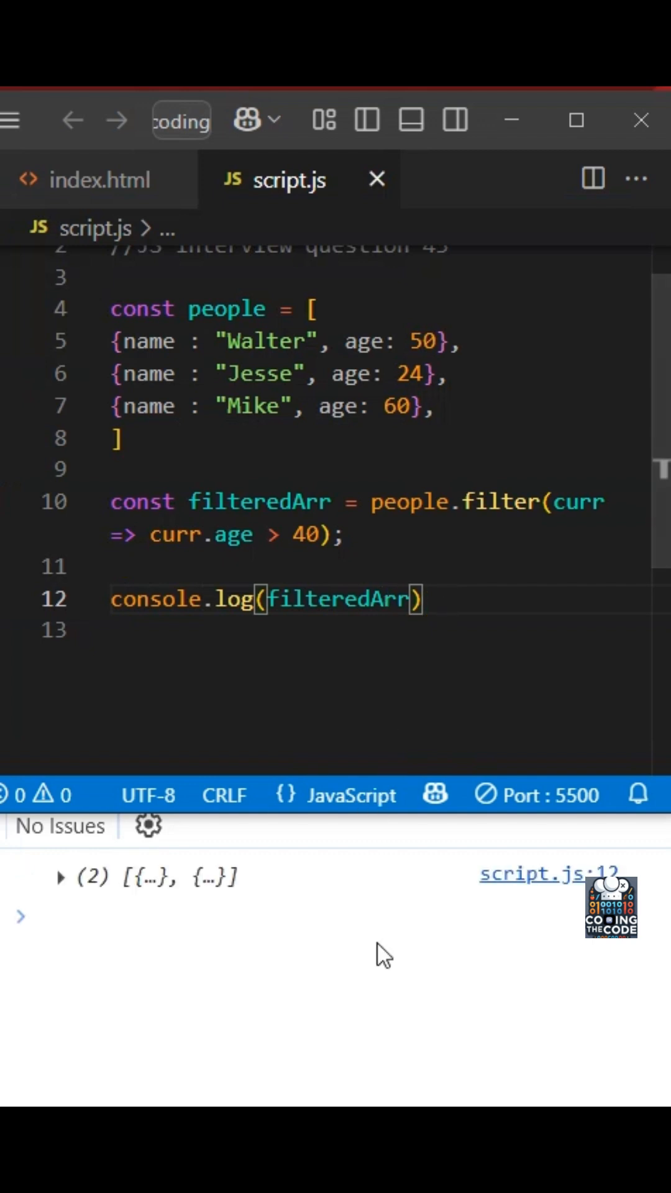
left_click(62, 877)
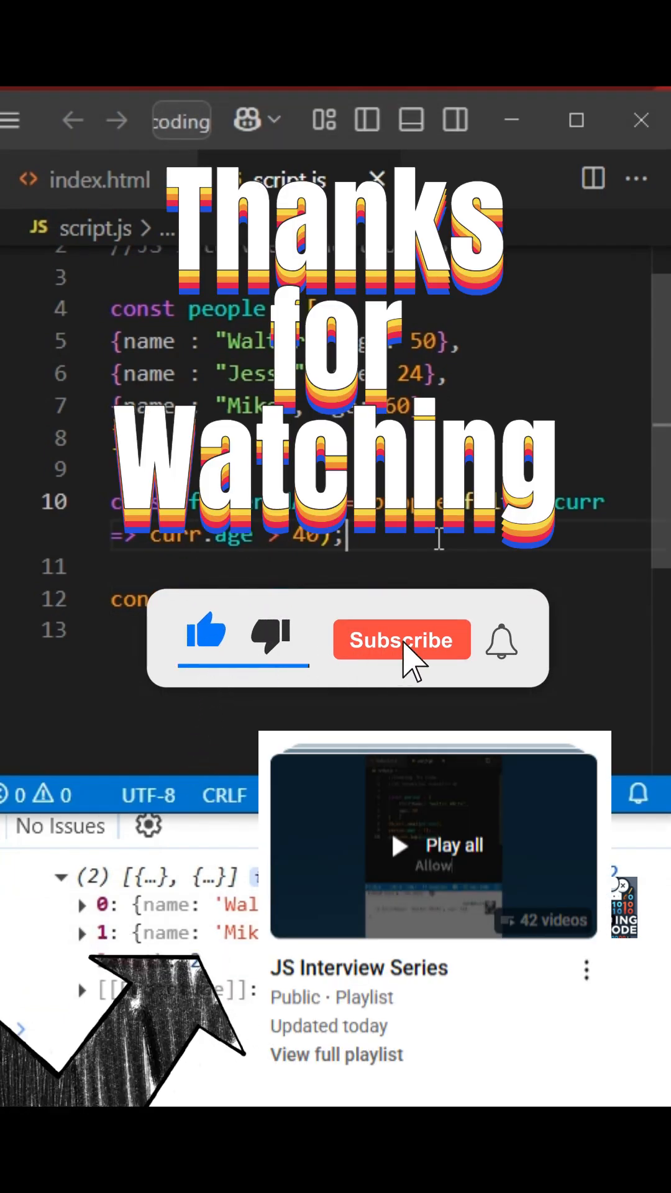
left_click(402, 640)
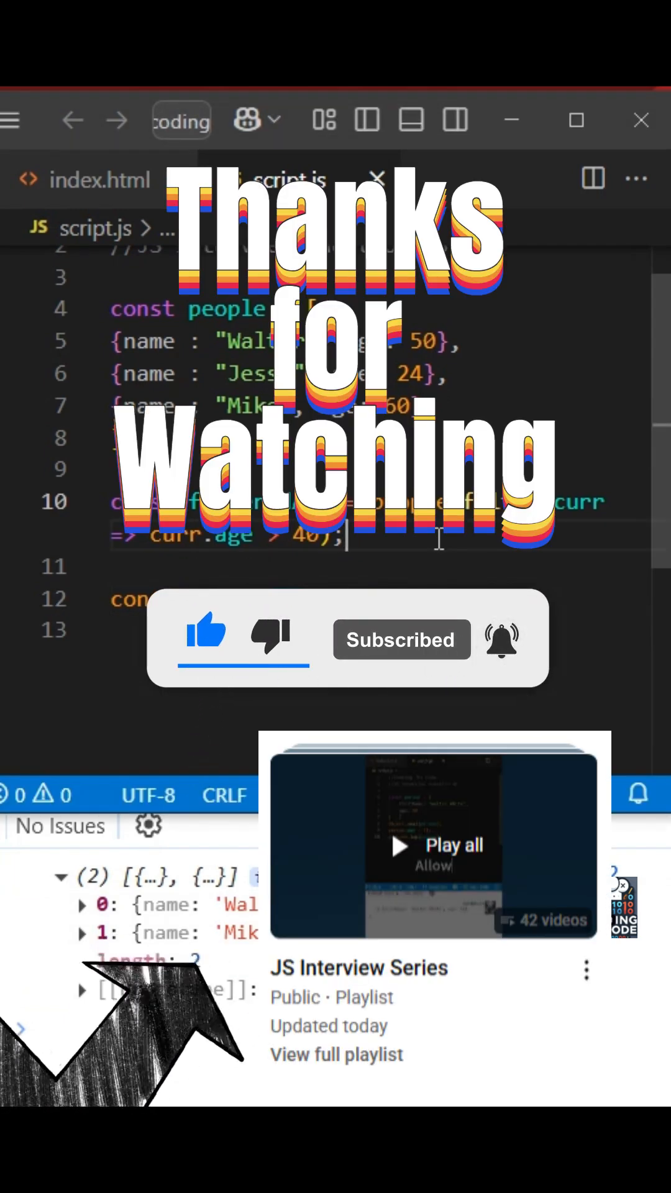